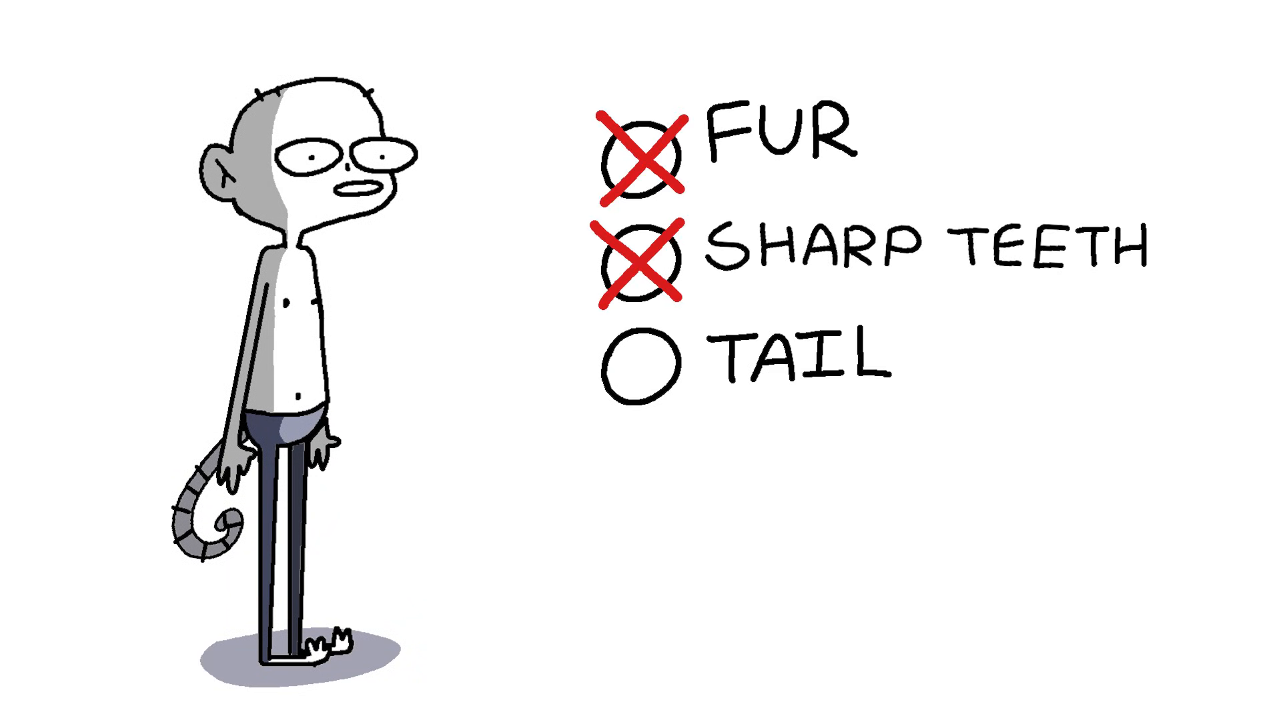
{"action": "left_click", "coordinate": [640, 368]}
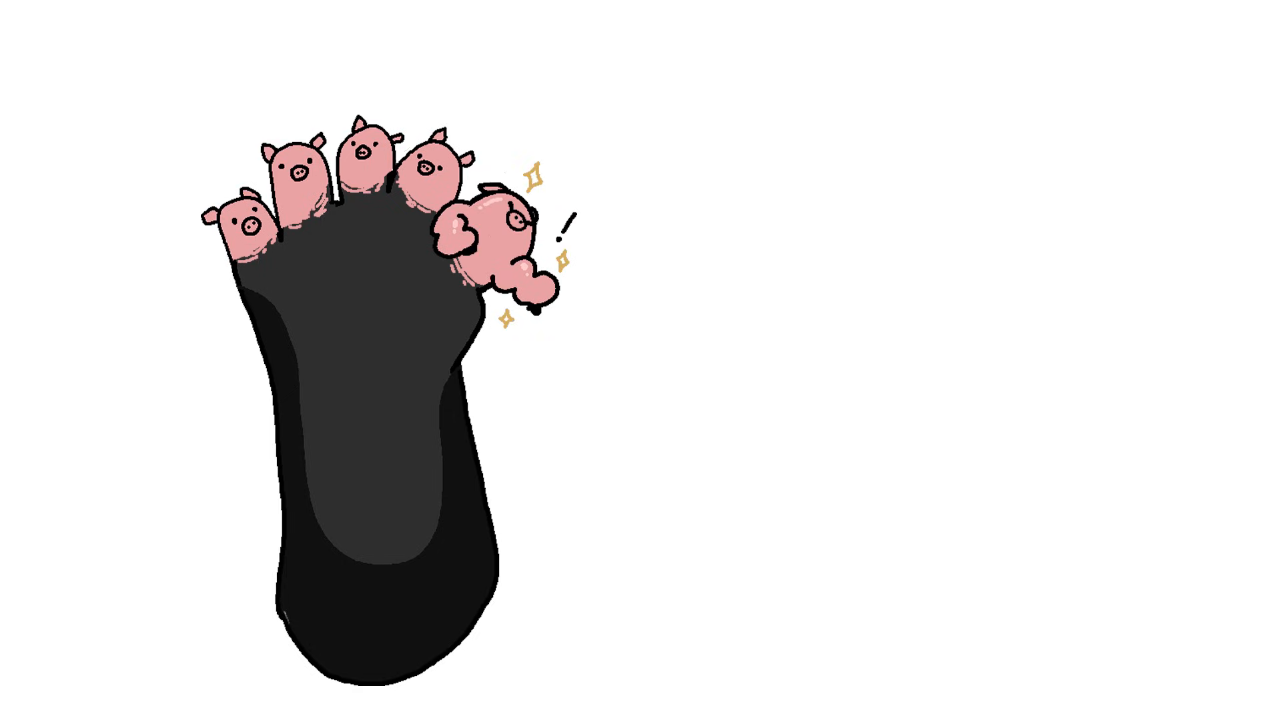
{"action": "left_click_drag", "start_coordinate": [41, 335], "coordinate": [176, 232]}
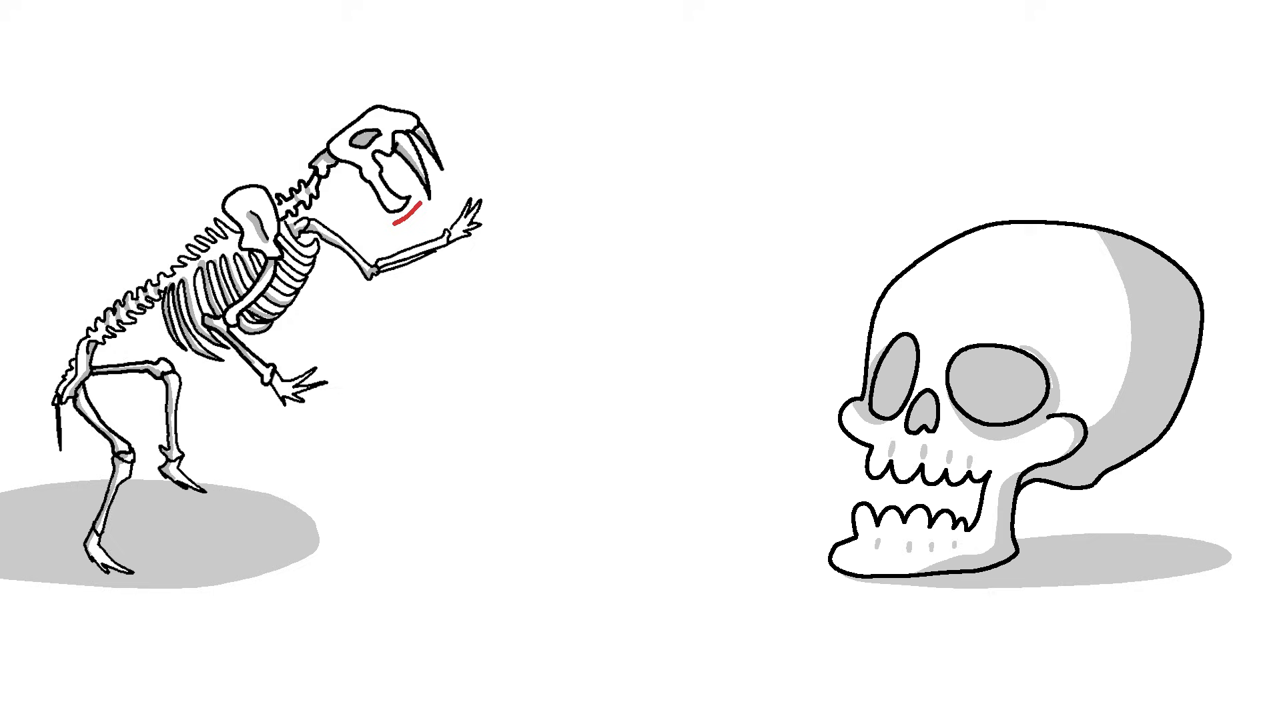
{"action": "type", "text": "LITERALLY WHY THO"}
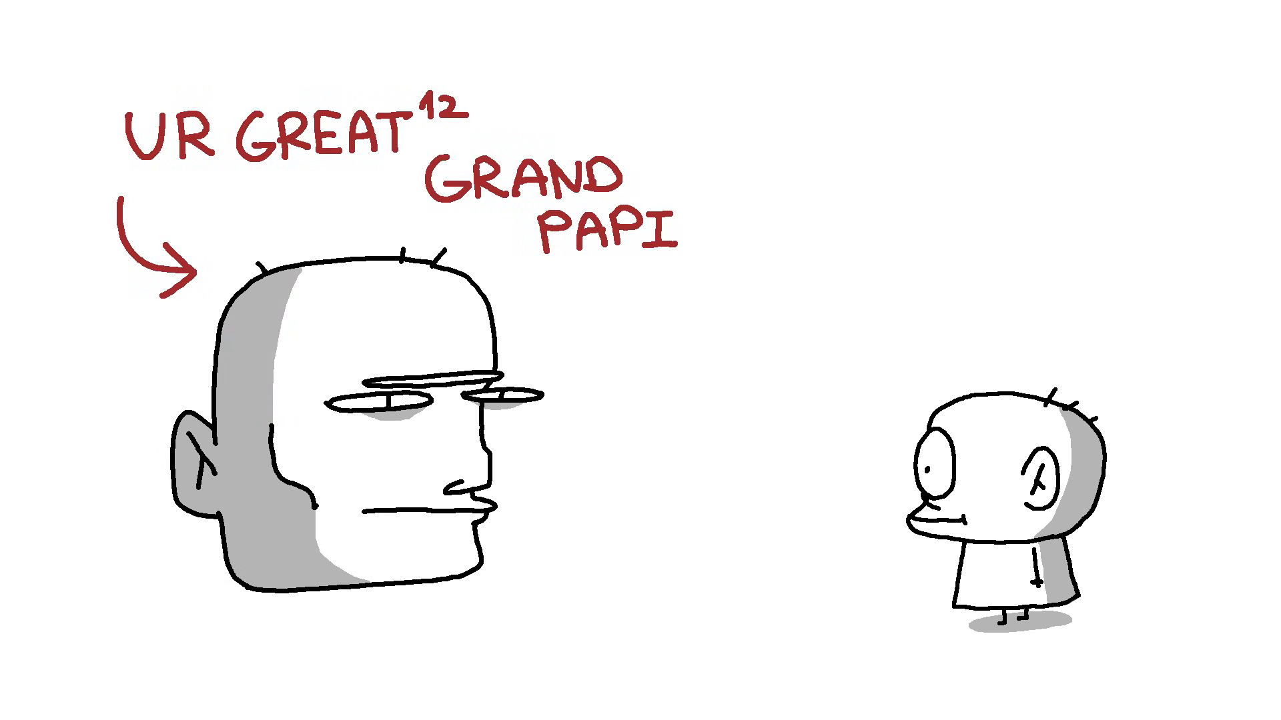
{"action": "type", "text": "YOU."}
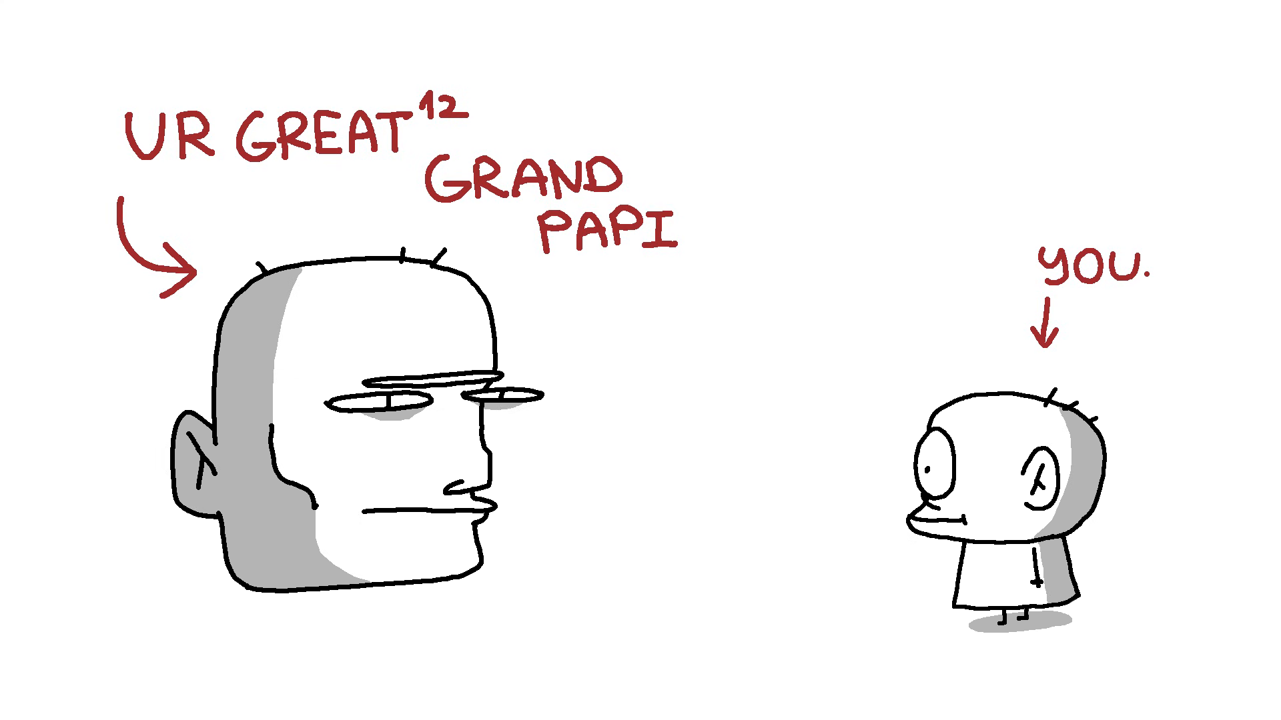